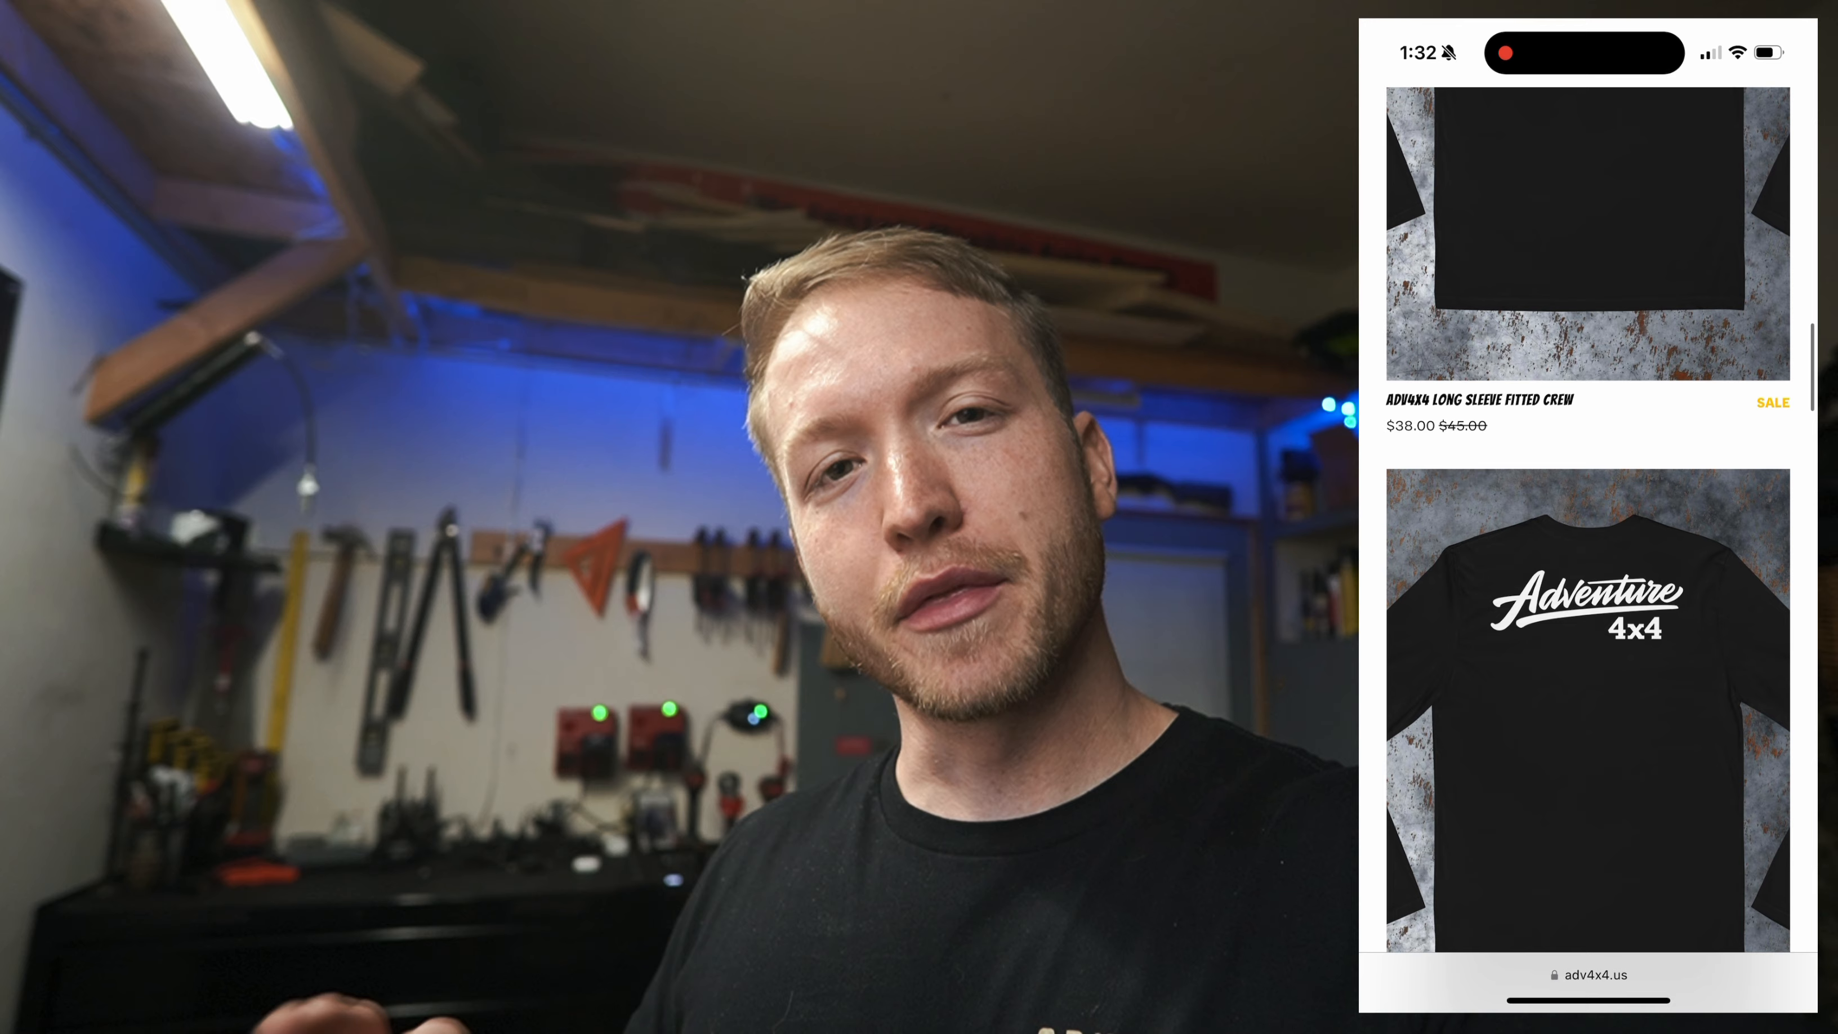
pyautogui.scroll(-3)
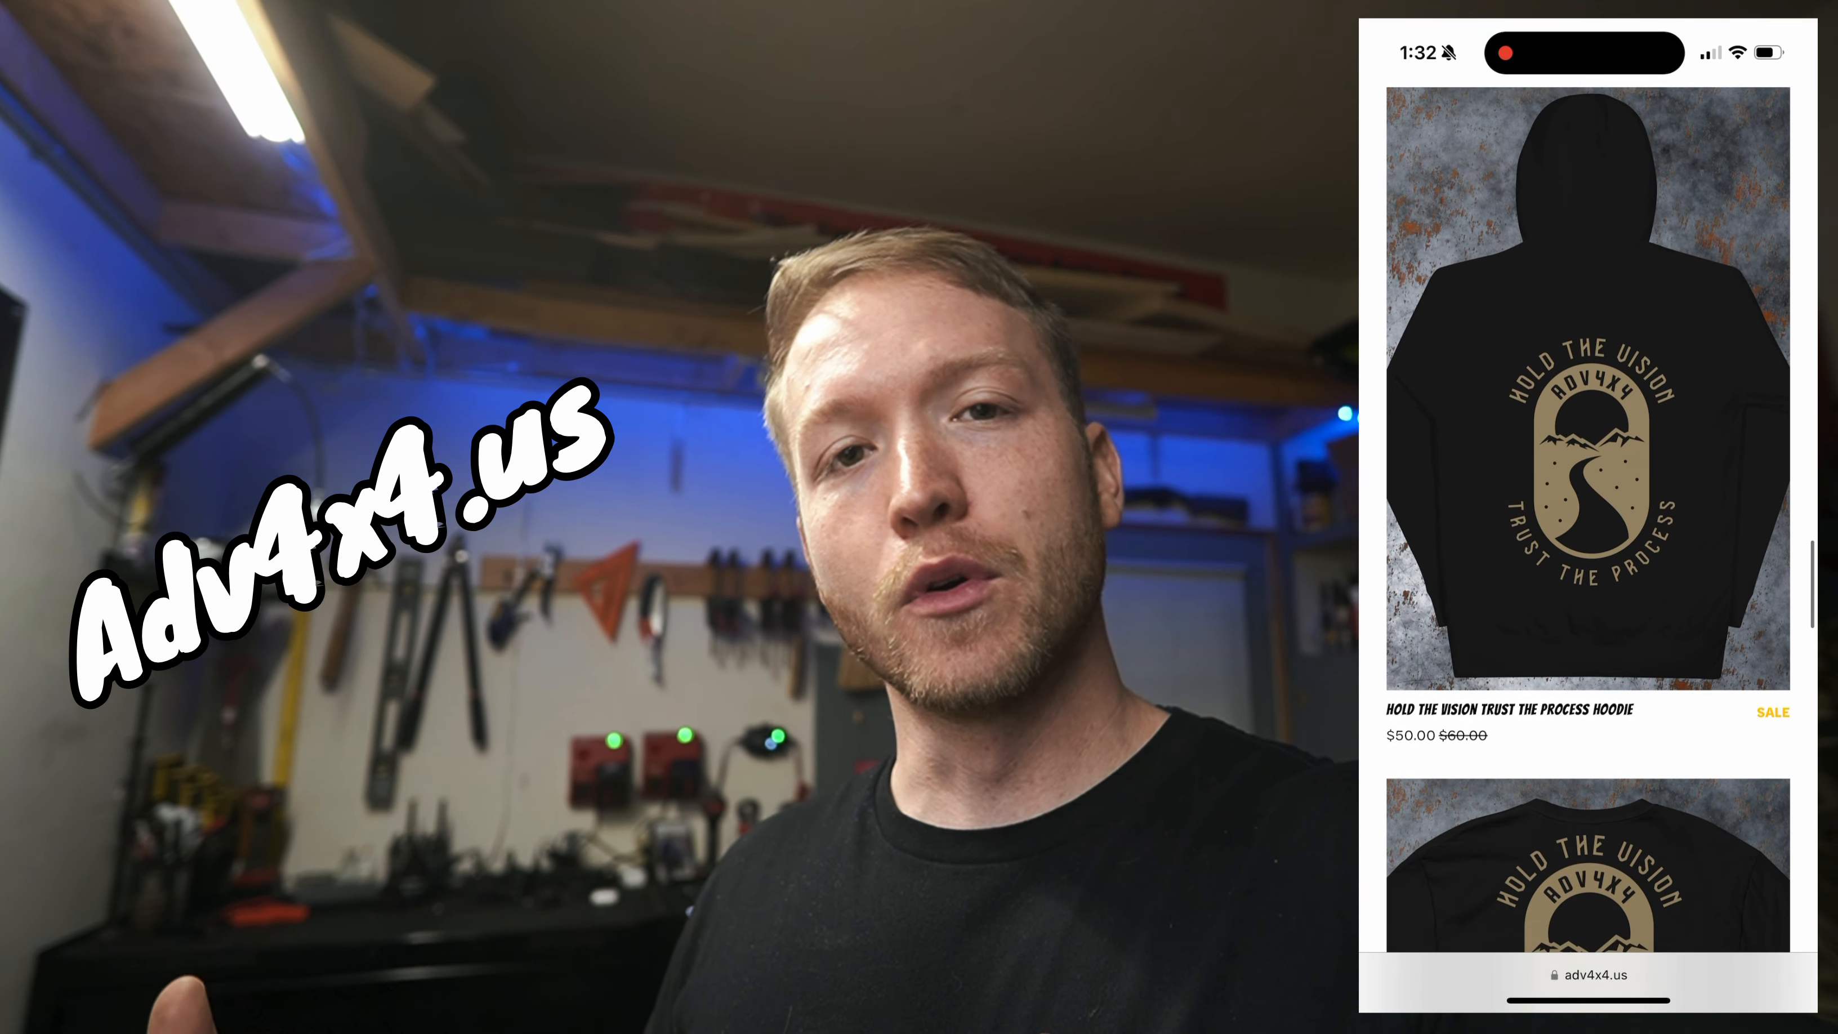
pyautogui.scroll(-3)
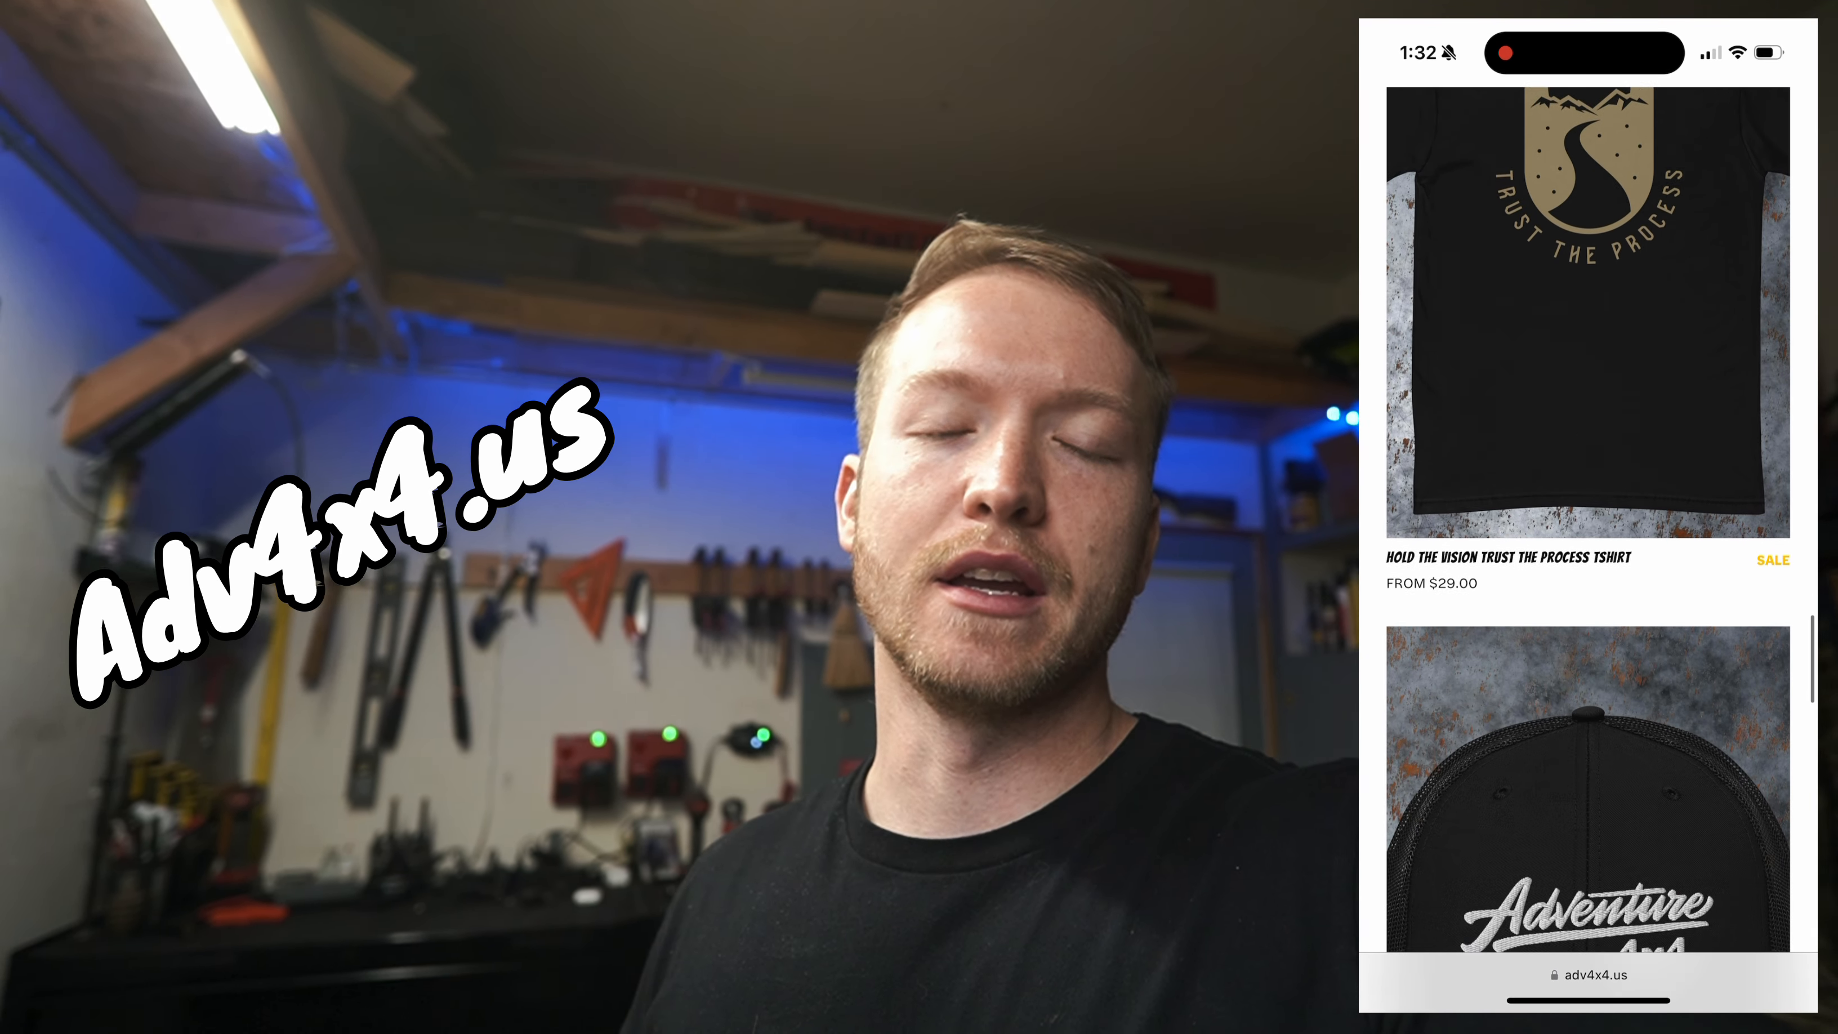
pyautogui.scroll(-3)
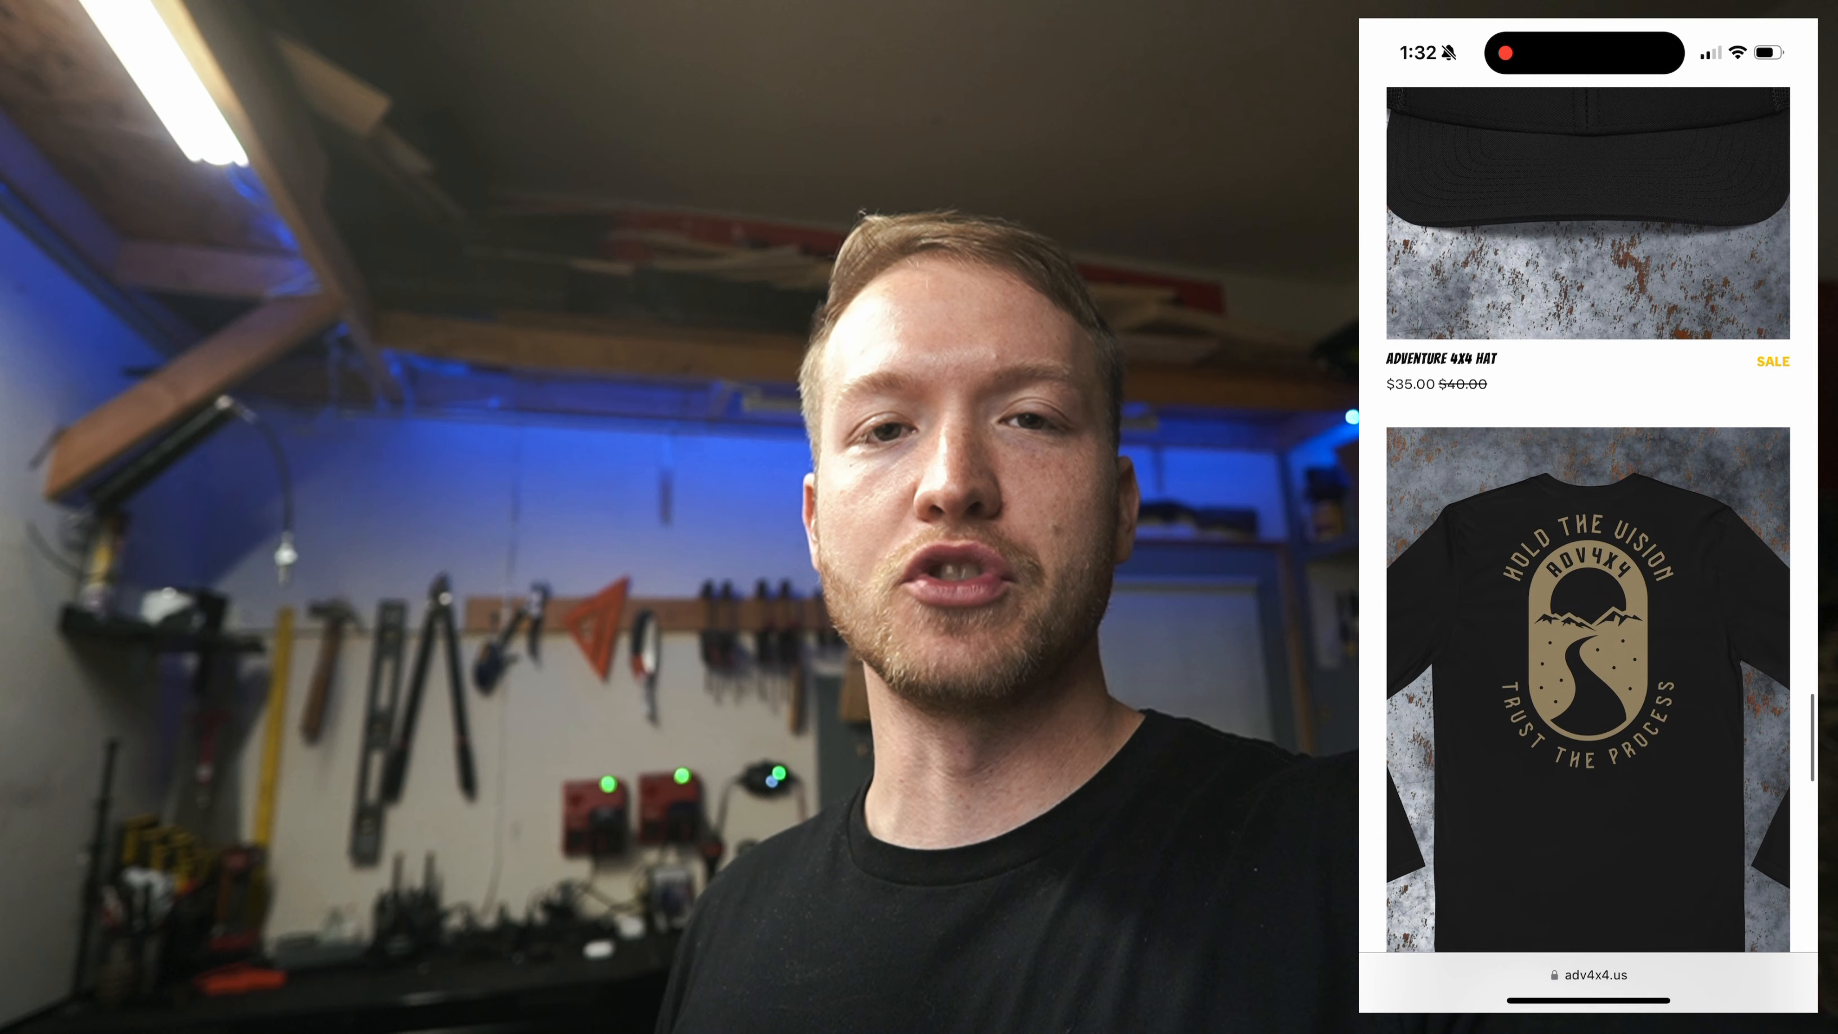